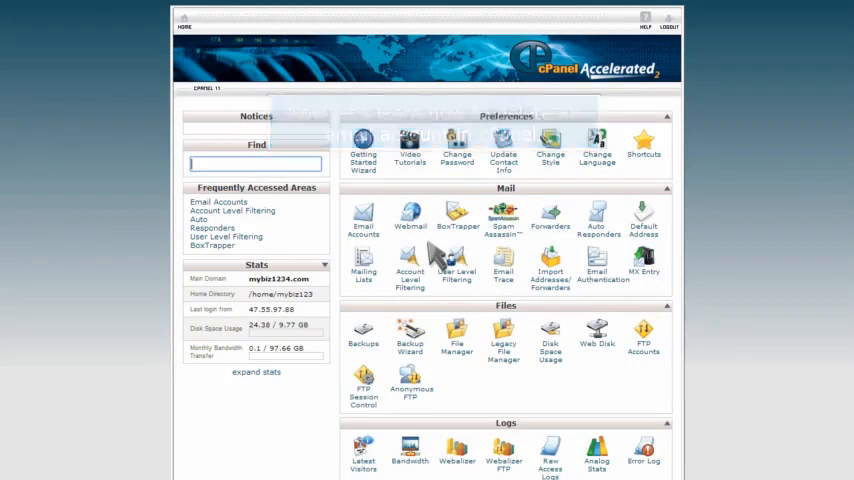
Open the Email Accounts page from the cPanel Mail section
click(363, 220)
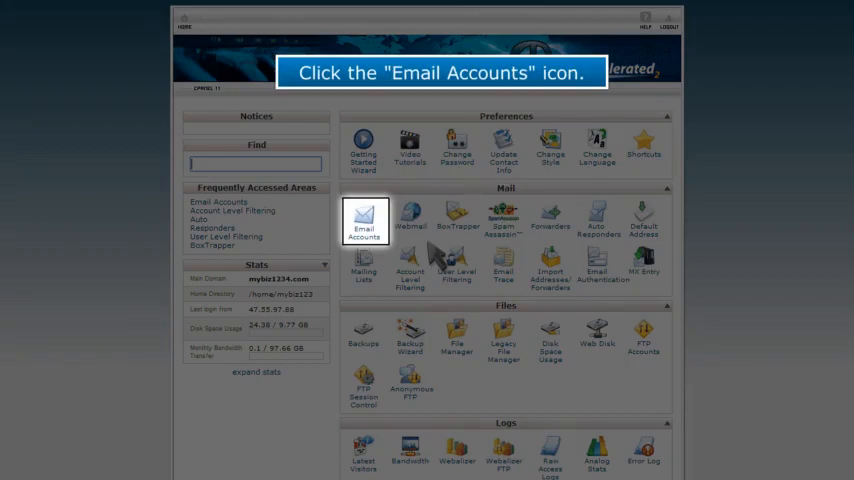
click(365, 222)
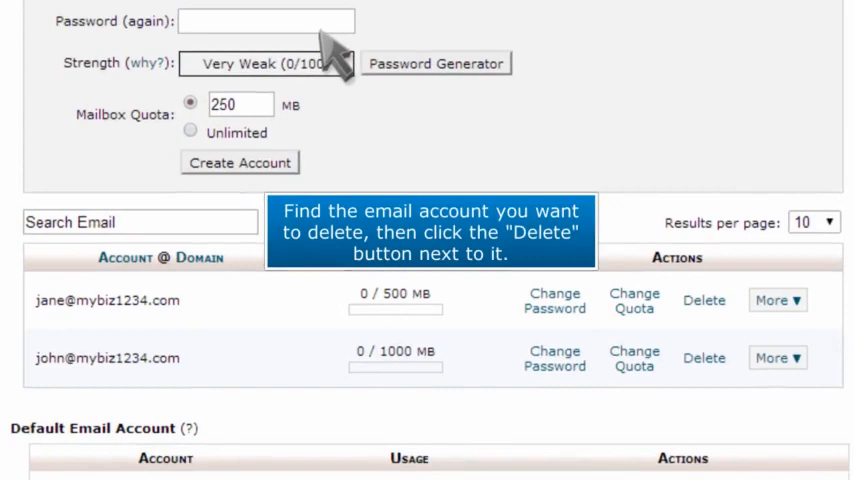
mouse_move(383, 95)
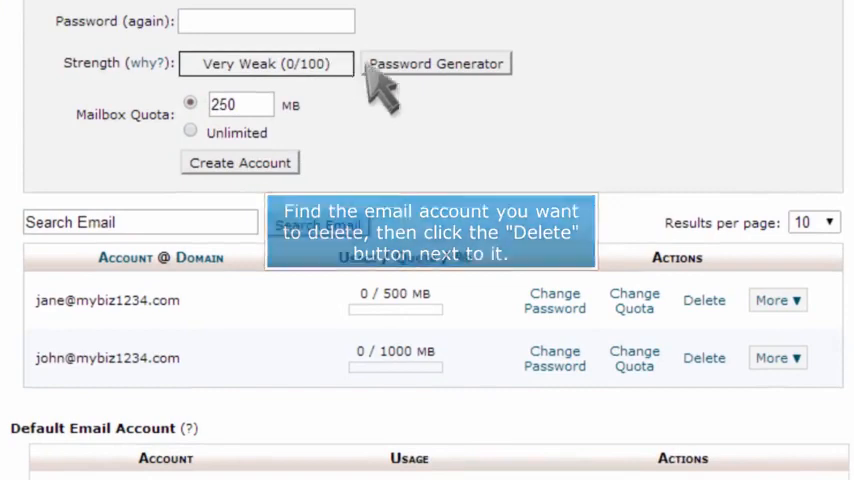
click(703, 300)
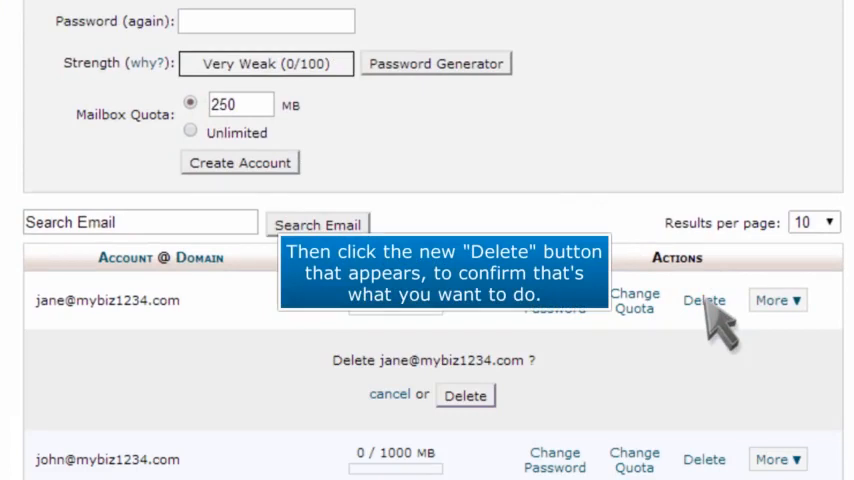
click(464, 395)
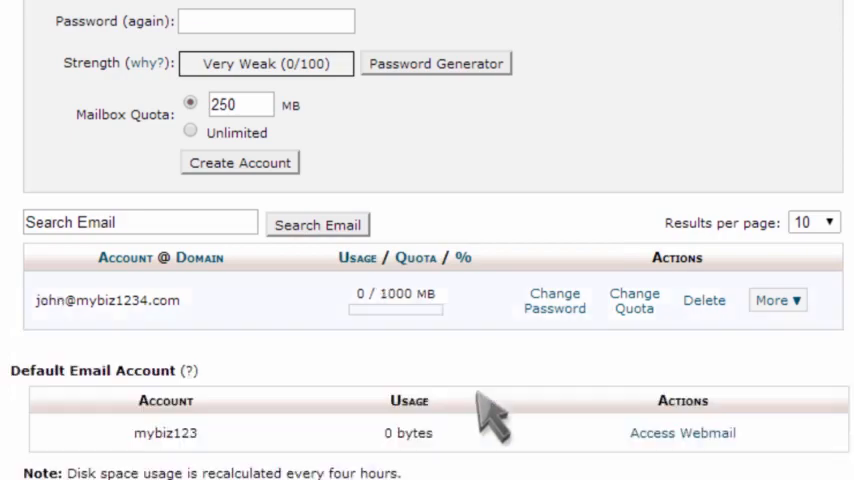